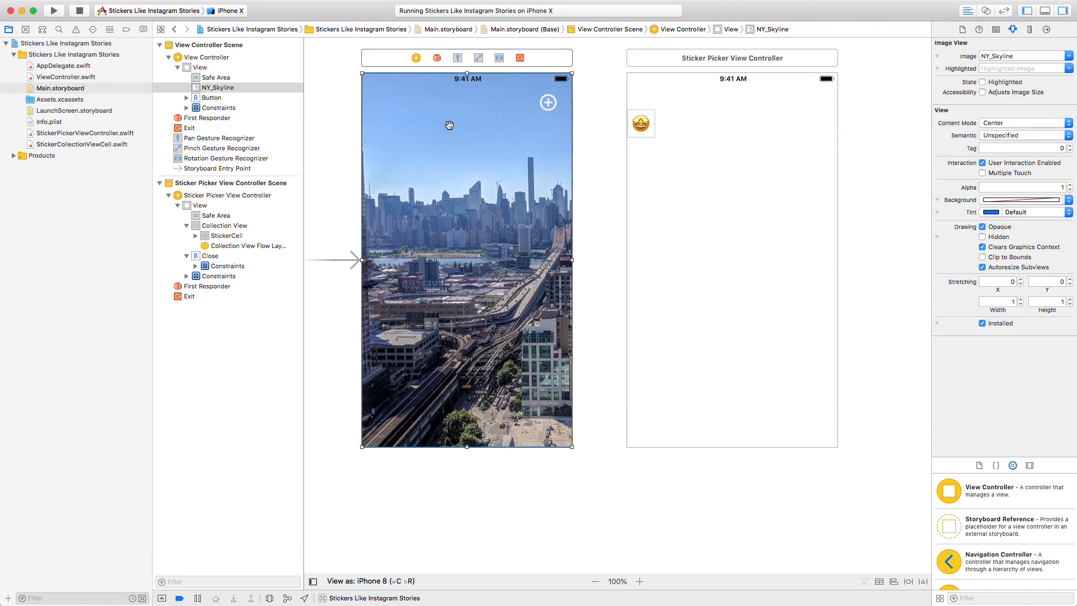
Step: Select the Collection View in the Sticker Picker View Controller to inspect its attributes
{"action": "left_click", "coordinate": [225, 226]}
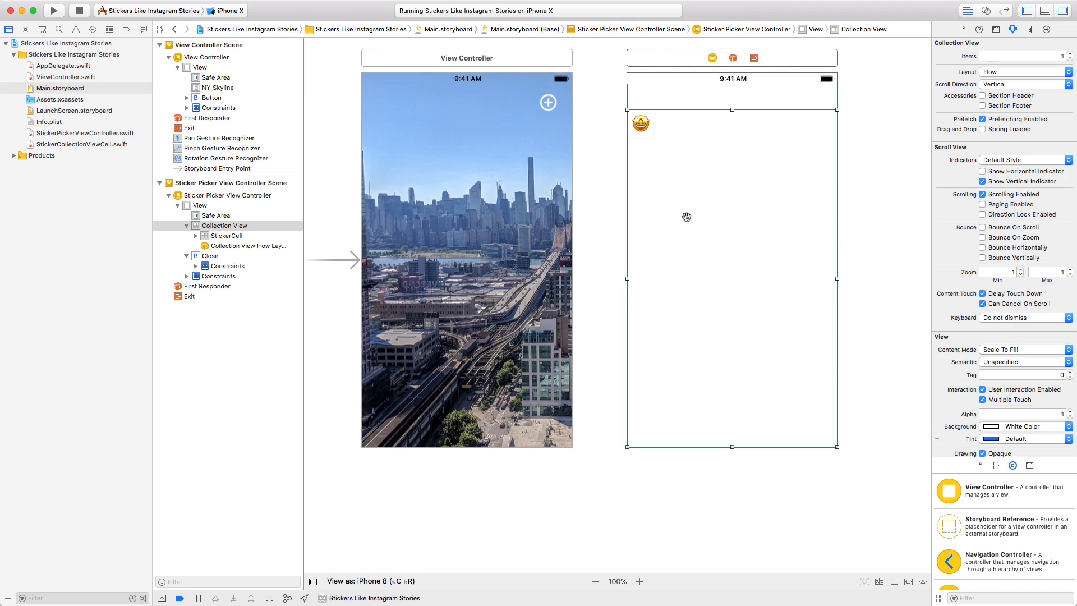